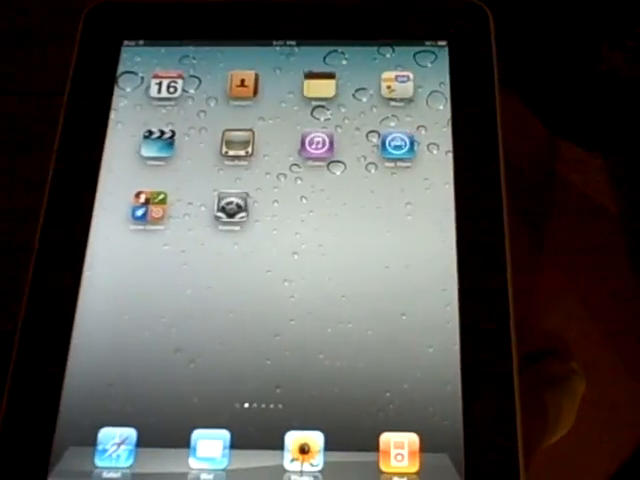
Swipe to the next home-screen page of app icons.
scroll("left", 3)
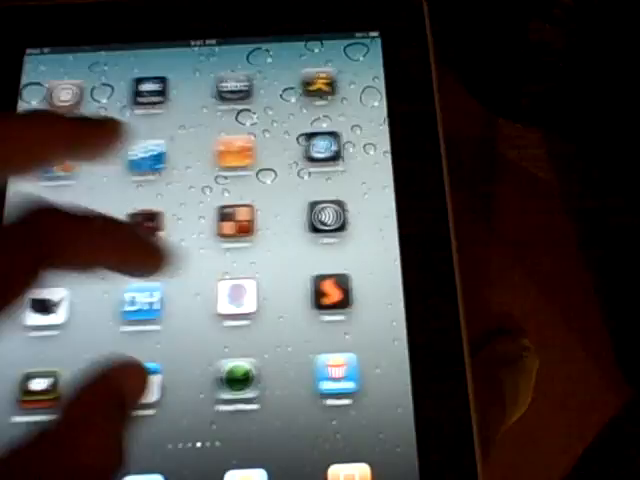
scroll("left", 3)
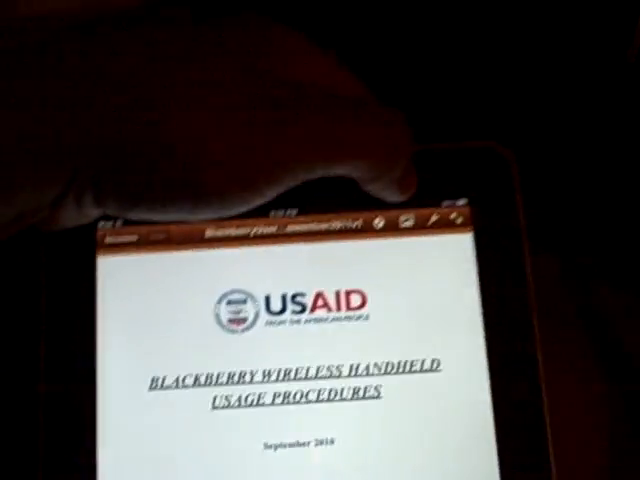
Bring up the Tools menu with Share and Print over the USAID BlackBerry document.
left_click(368, 94)
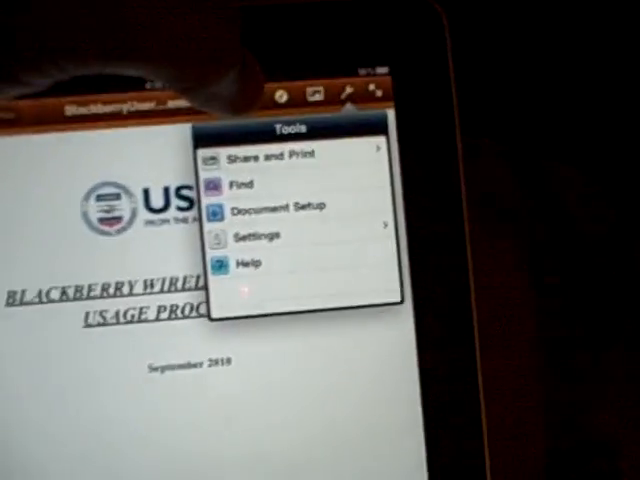